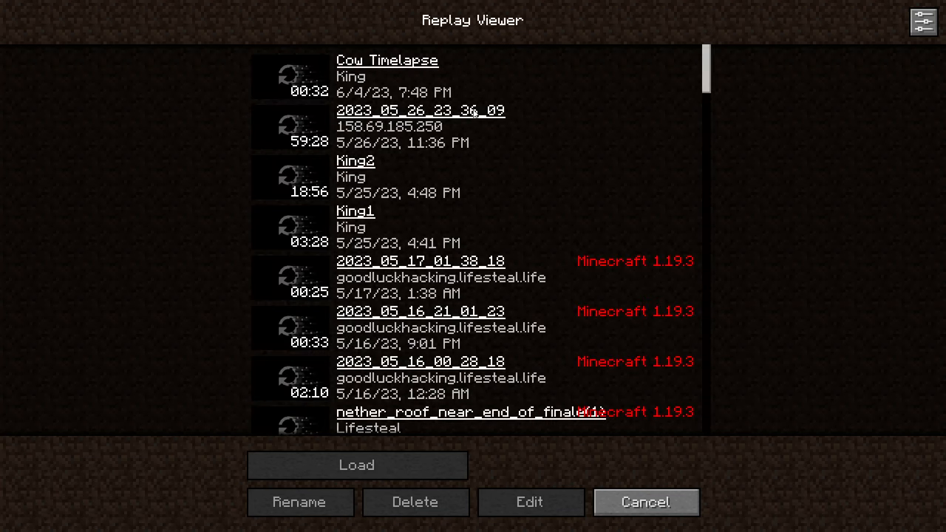
Keep the field of view at 48, add a starting camera keyframe, and play the path
scroll("down", 3)
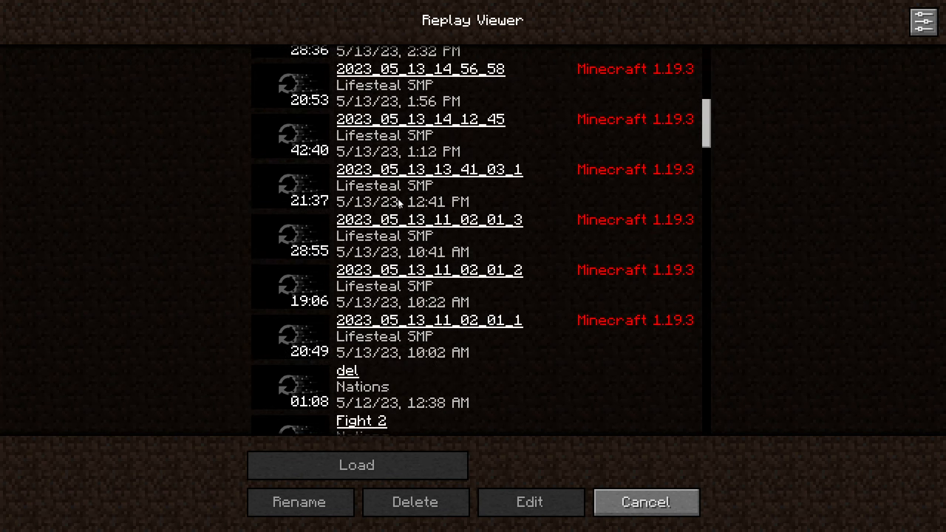
scroll("down", 3)
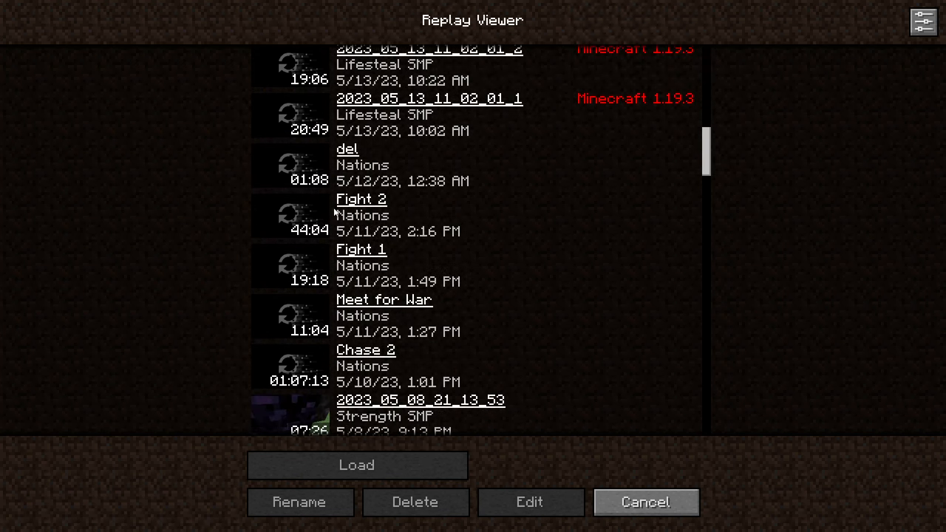
mouse_move(493, 230)
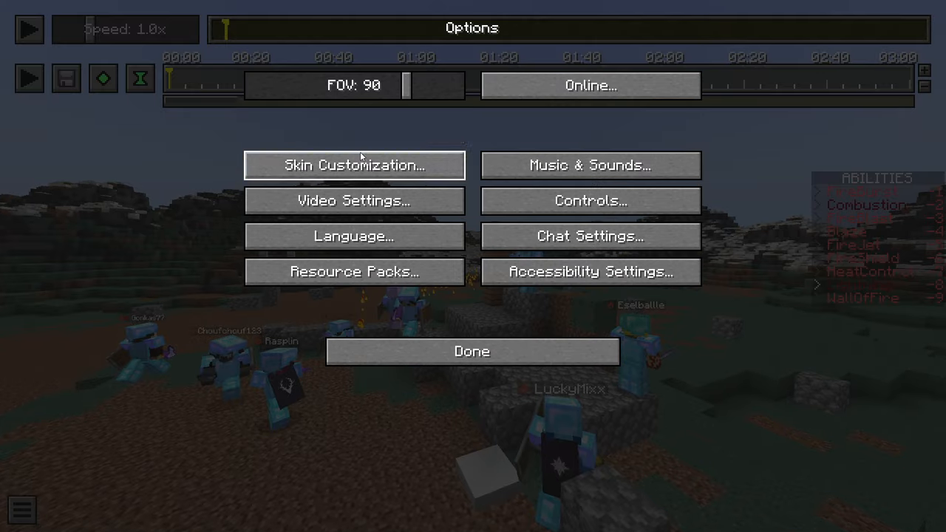
left_click(472, 351)
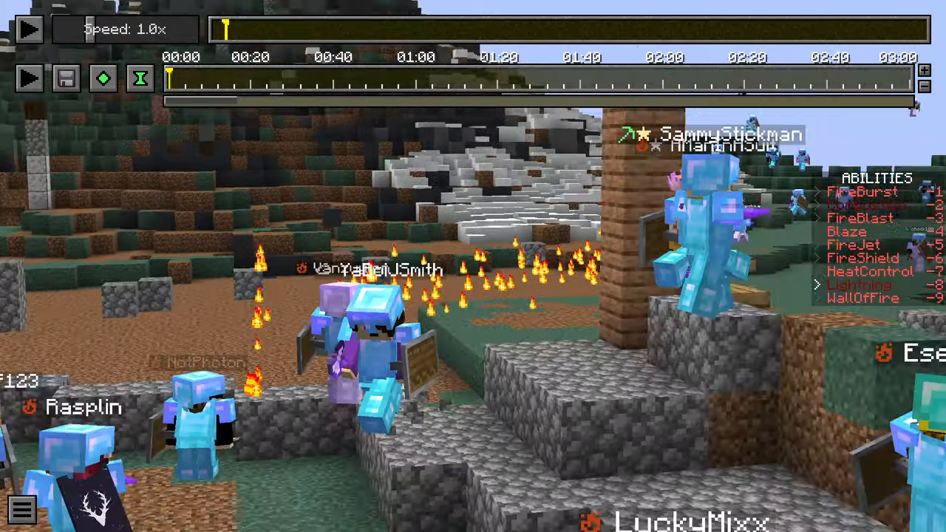
key("Escape")
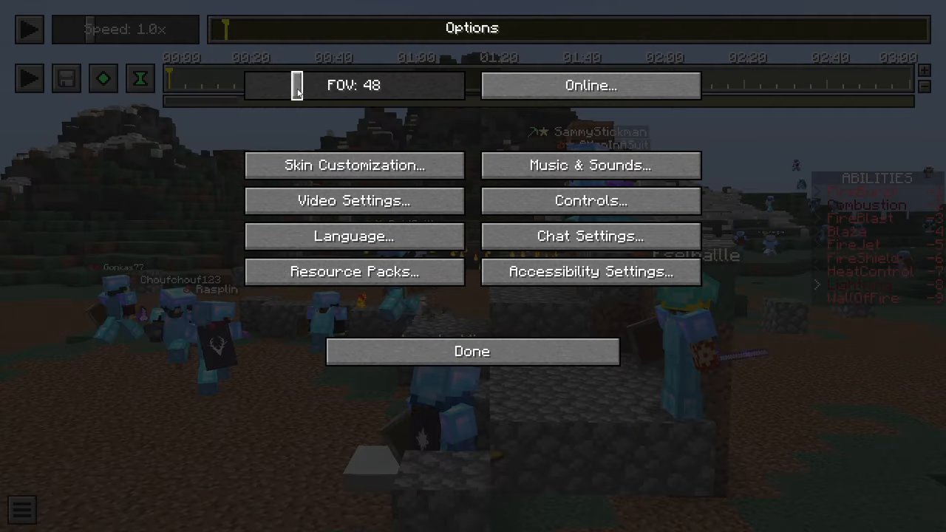
left_click(472, 352)
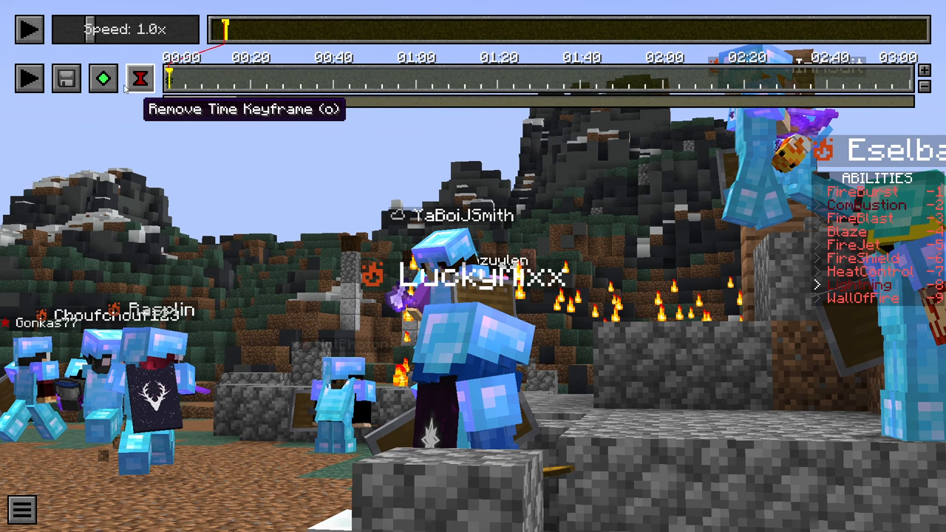
left_click(28, 29)
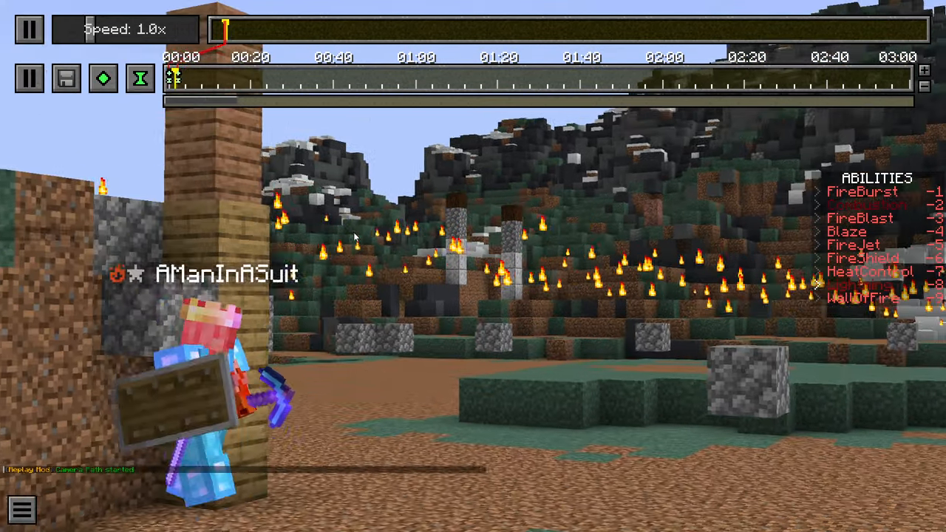
left_click(30, 30)
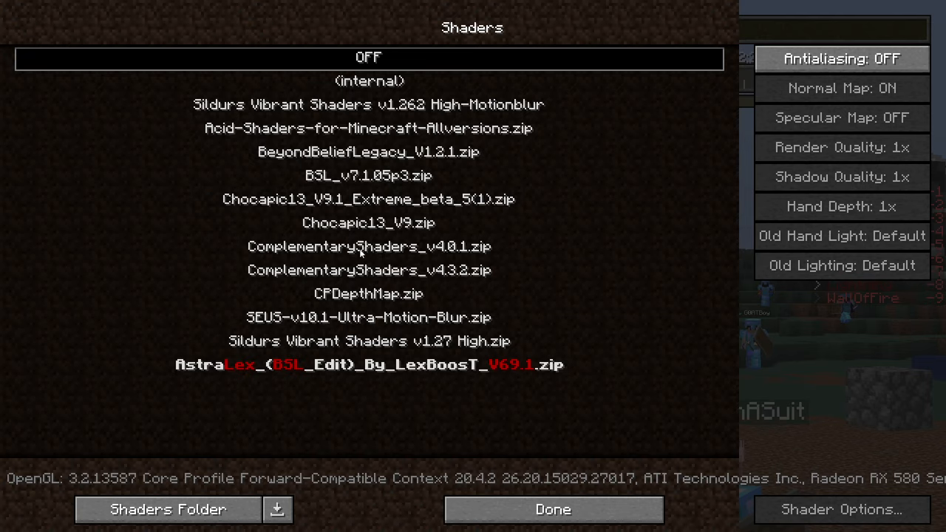
mouse_move(433, 276)
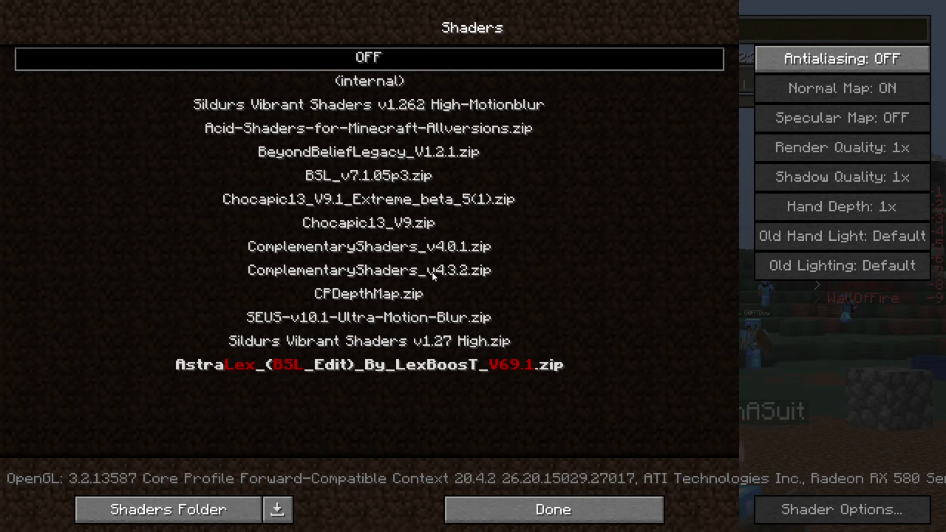
Activate one of the installed shader packs from the Shaders list
left_click(553, 510)
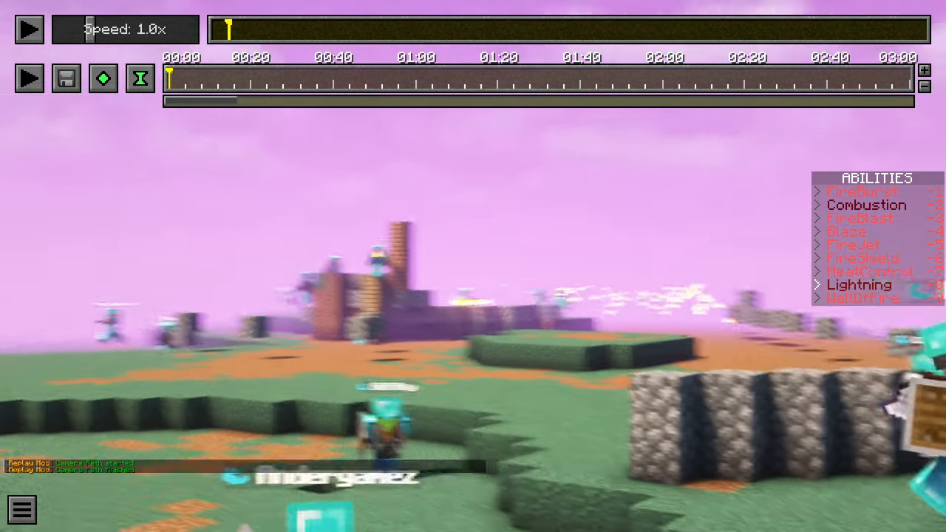
Preview the tilted camera path near the fighting players with two play-and-pause runs
left_click(29, 29)
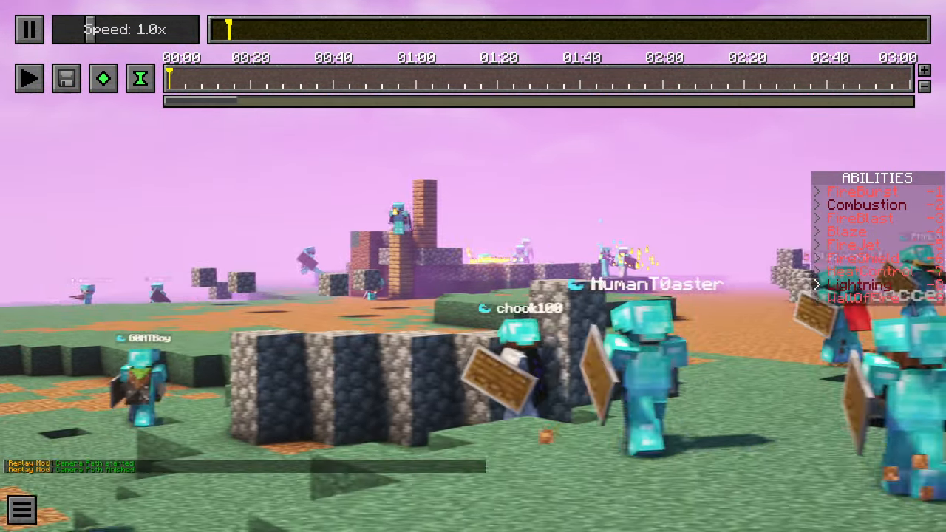
left_click(29, 29)
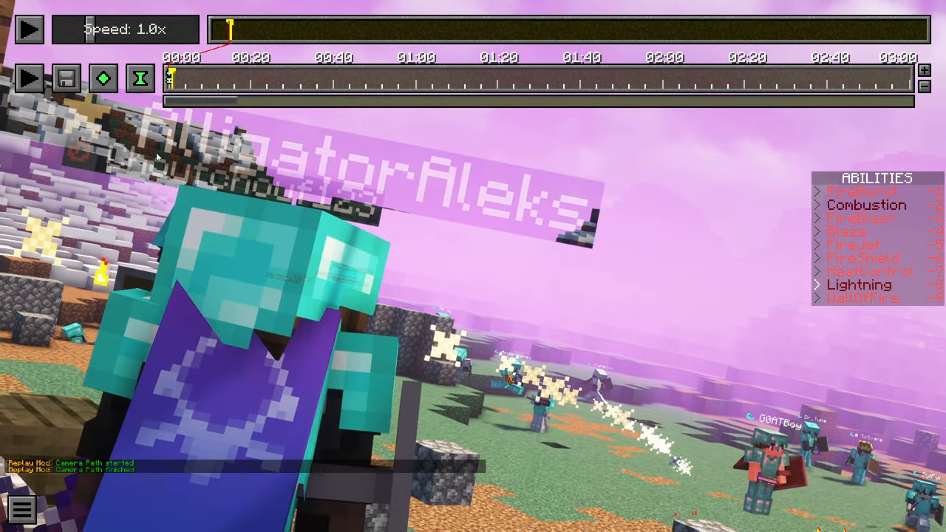
left_click(29, 29)
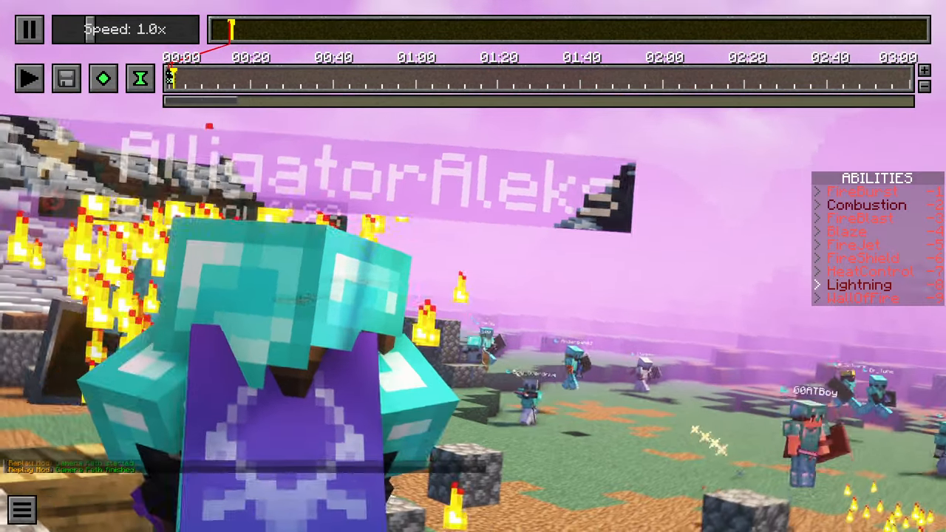
left_click(29, 30)
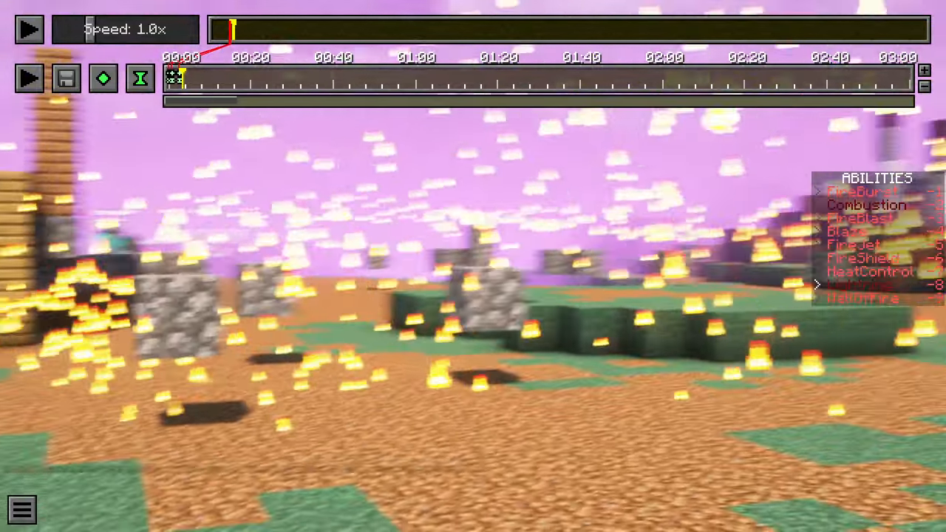
mouse_move(102, 79)
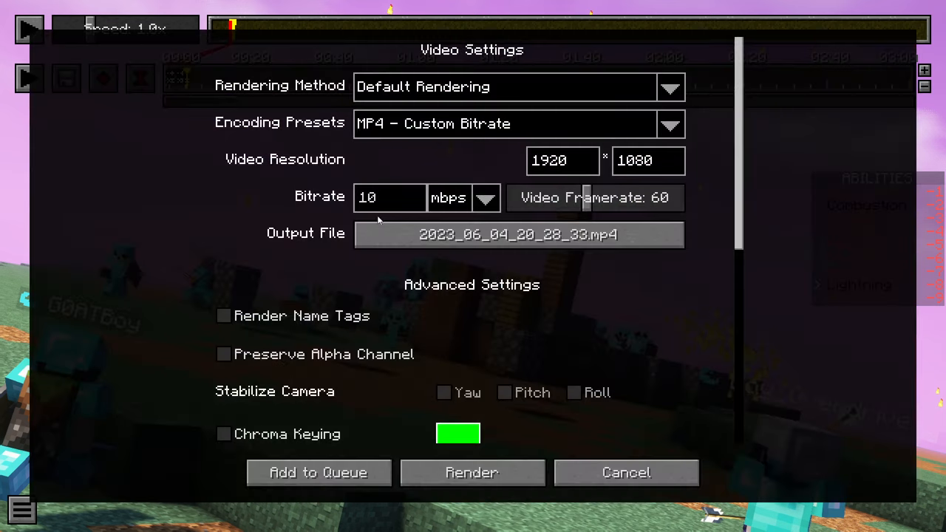
Render the camera path as MP4 at 1920x1080, 60 fps, 10 mbps
left_click(471, 472)
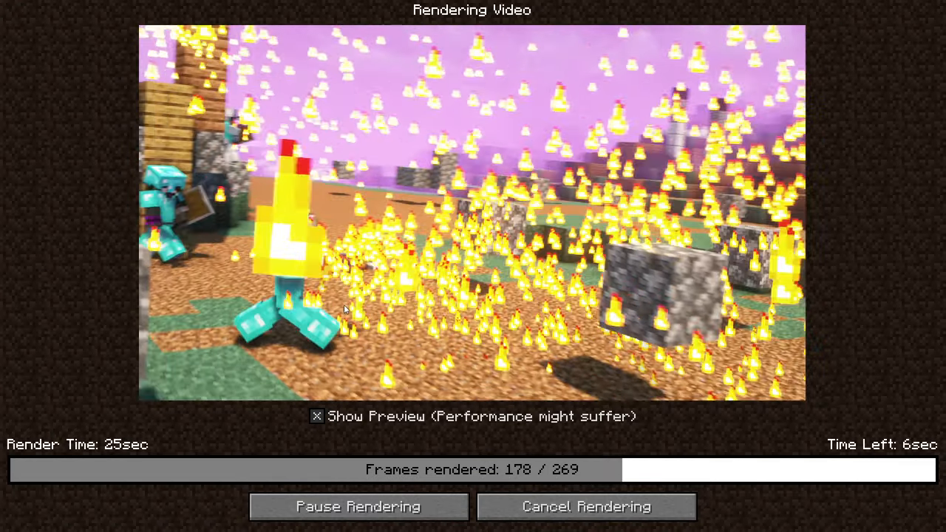
left_click(586, 506)
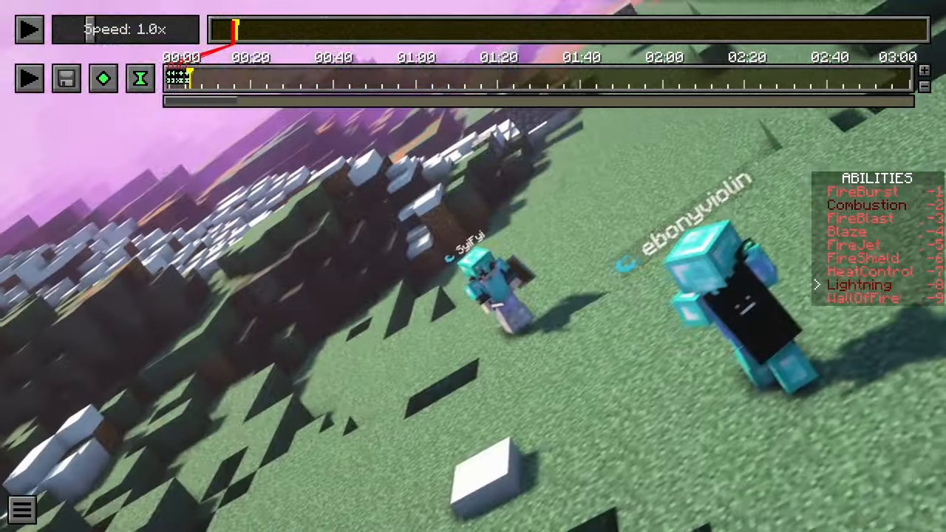
mouse_move(140, 78)
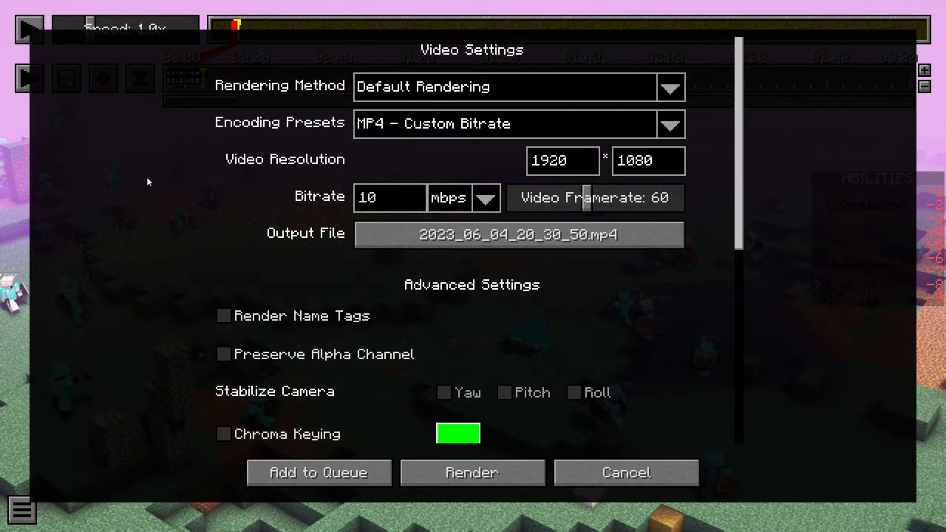
Leave the Video Settings screen and return to the replay editor timeline
left_click(471, 472)
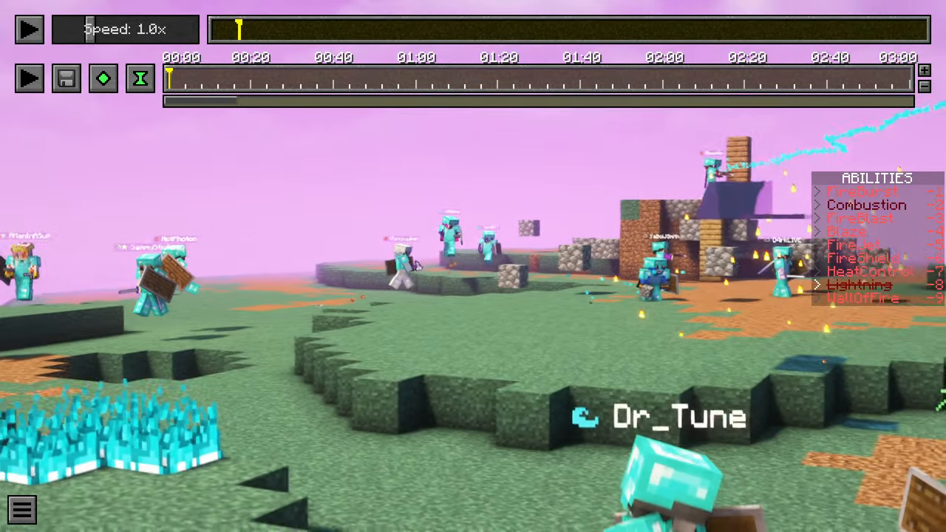
Set the replay speed to 0.5x and briefly play the slowed replay
left_click(73, 29)
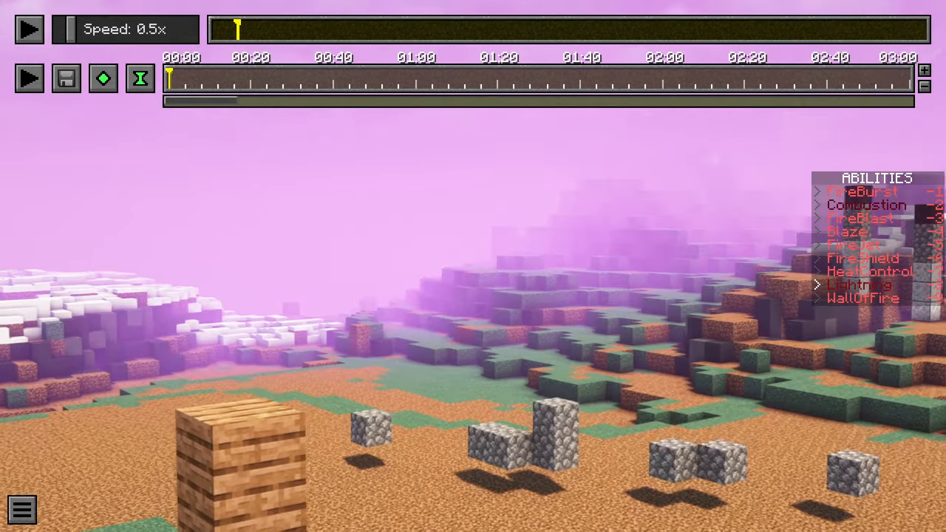
left_click(29, 28)
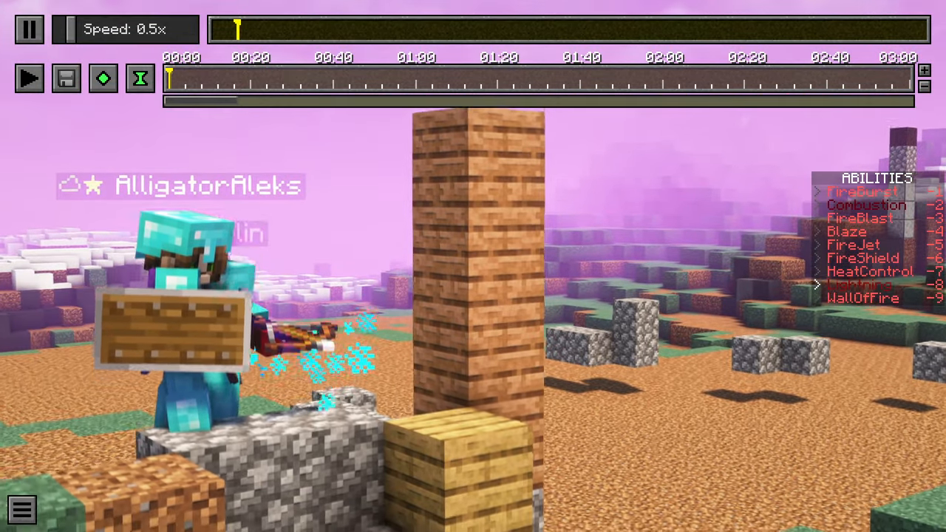
left_click(28, 30)
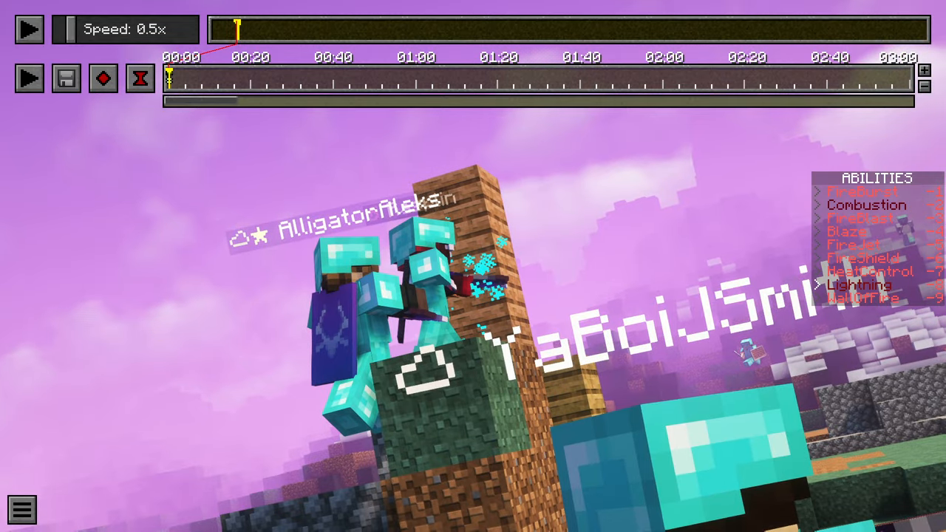
Preview the rolling, tilted camera path near the tower twice, pausing each time
left_click(28, 30)
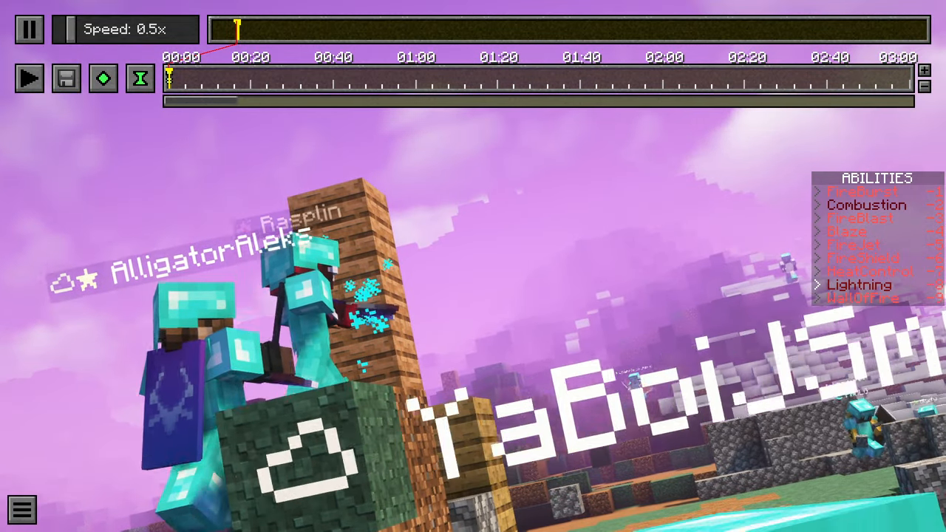
left_click(29, 29)
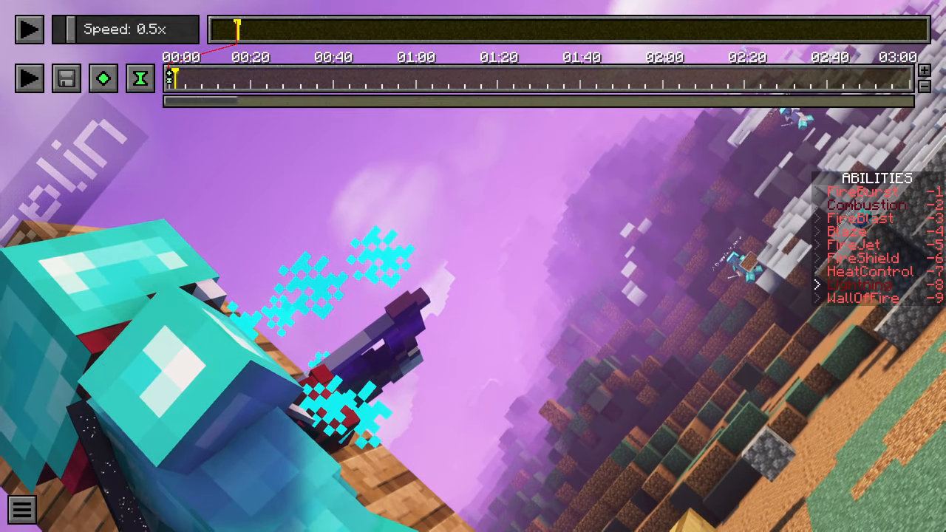
left_click(29, 29)
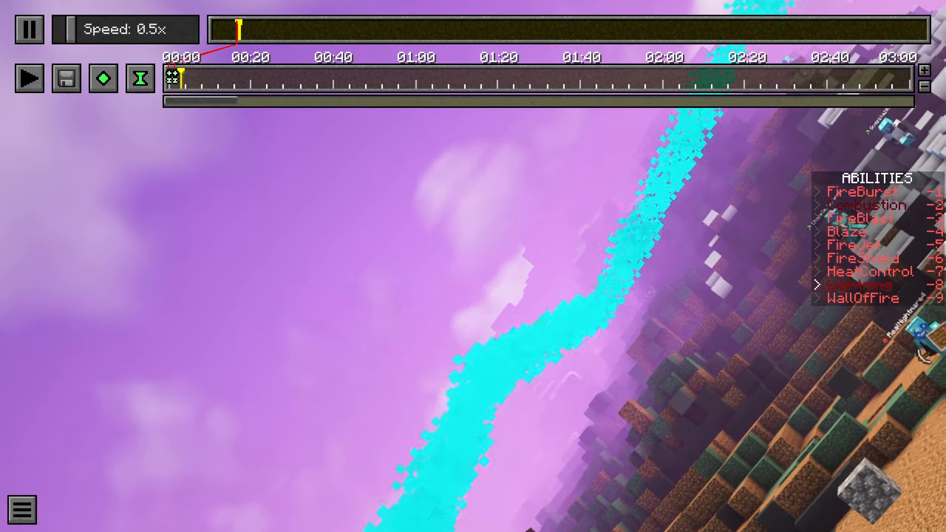
left_click(29, 29)
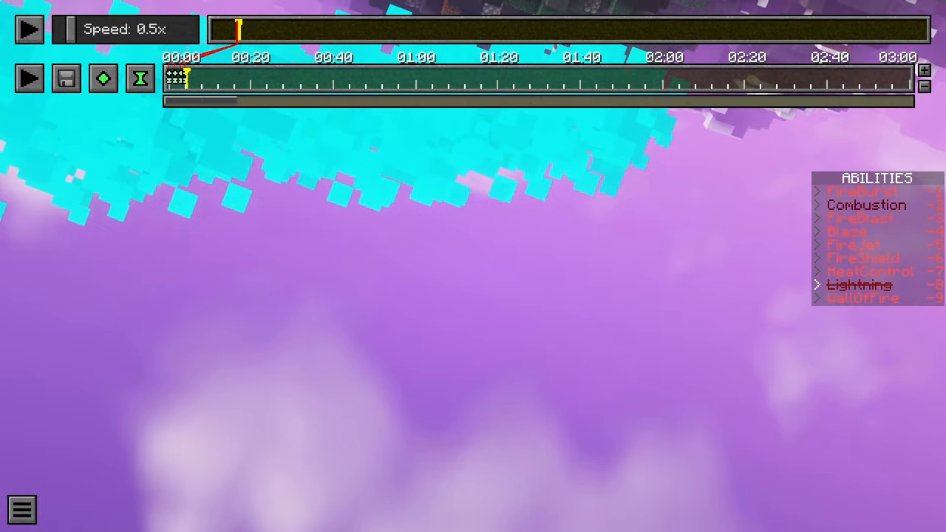
Add the tilted hillside sweep to the path and preview it at half speed
left_click(28, 29)
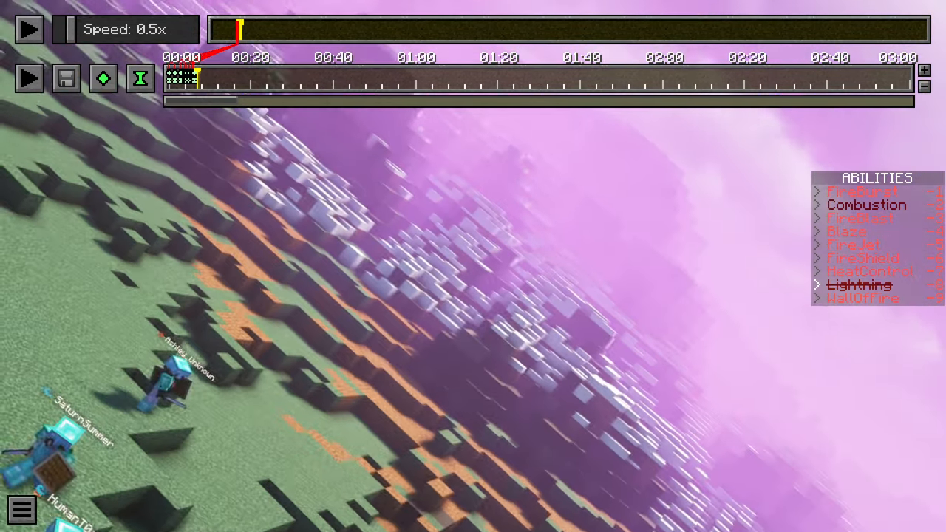
left_click(29, 28)
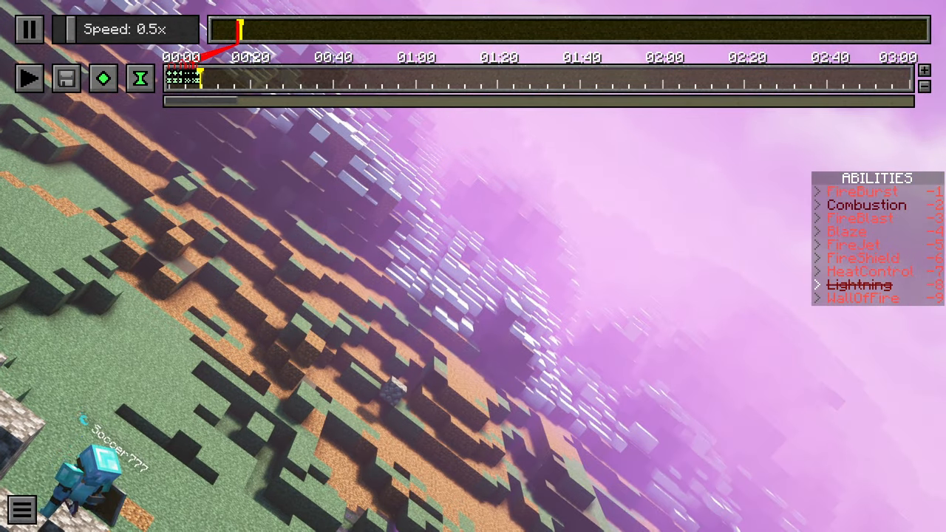
left_click(30, 29)
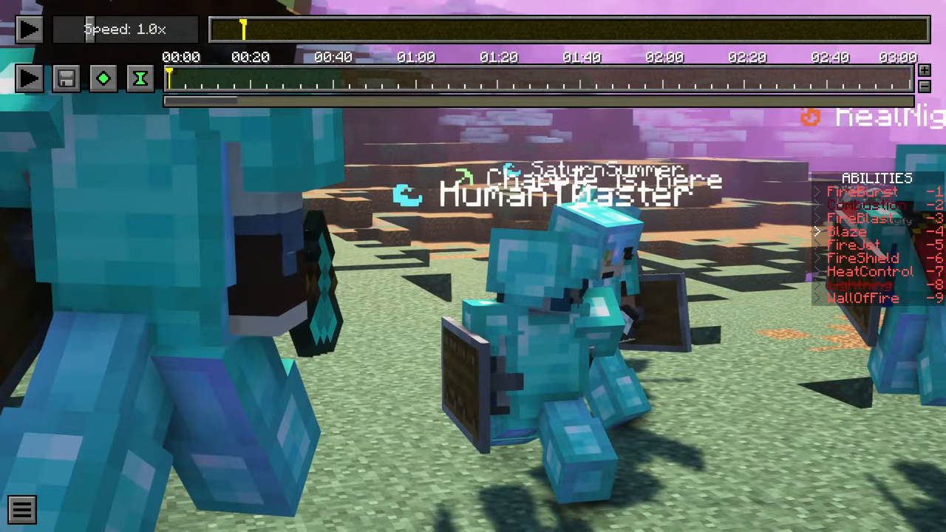
Preview the short path beside the stone tower, then finish rendering and return to the replay
left_click(29, 29)
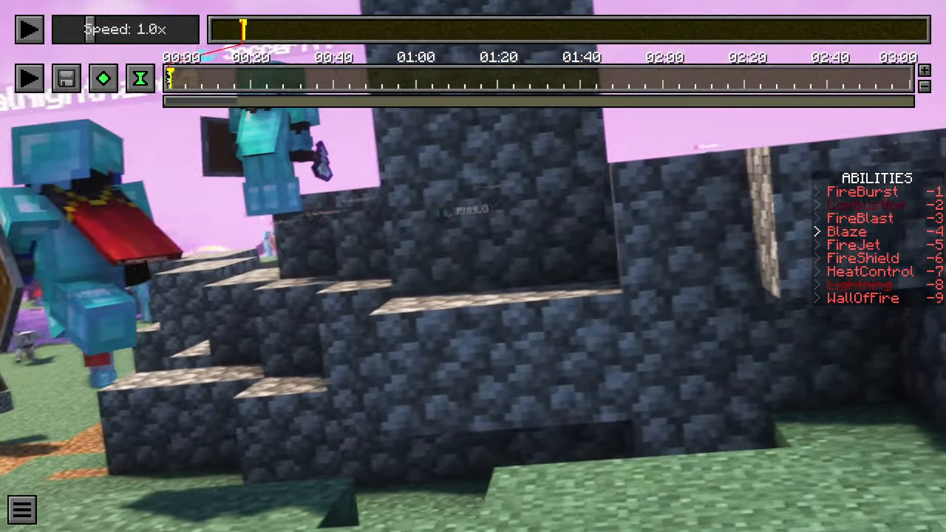
left_click(28, 29)
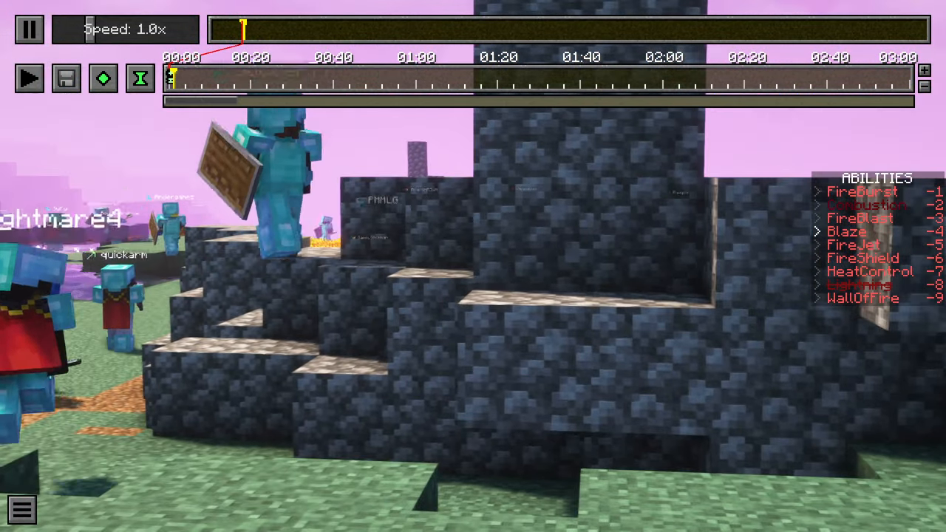
left_click(30, 29)
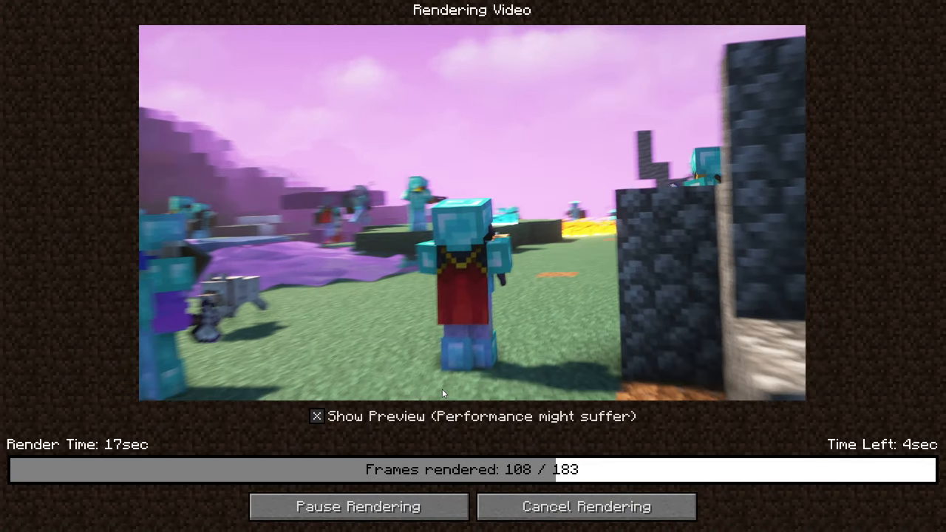
left_click(586, 507)
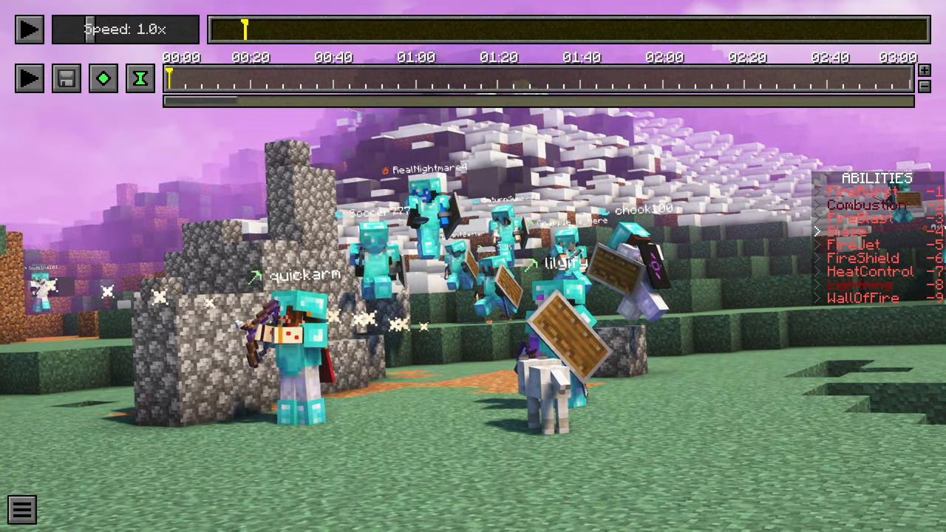